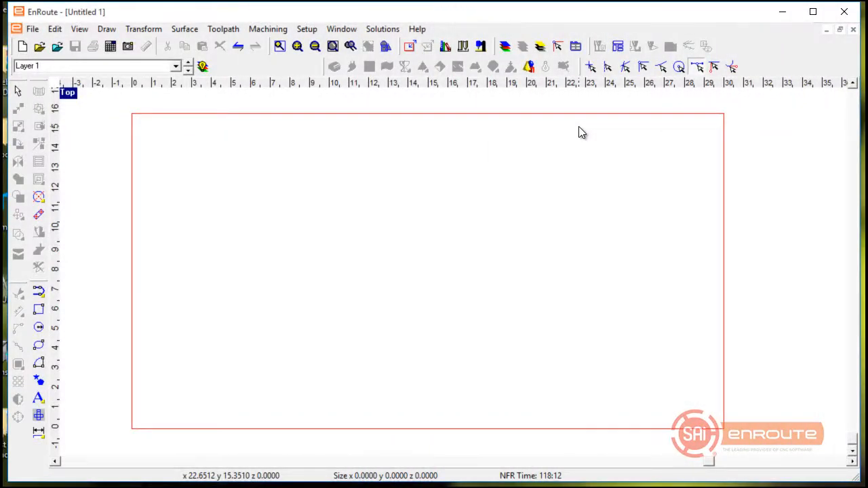
mouse_move(569, 149)
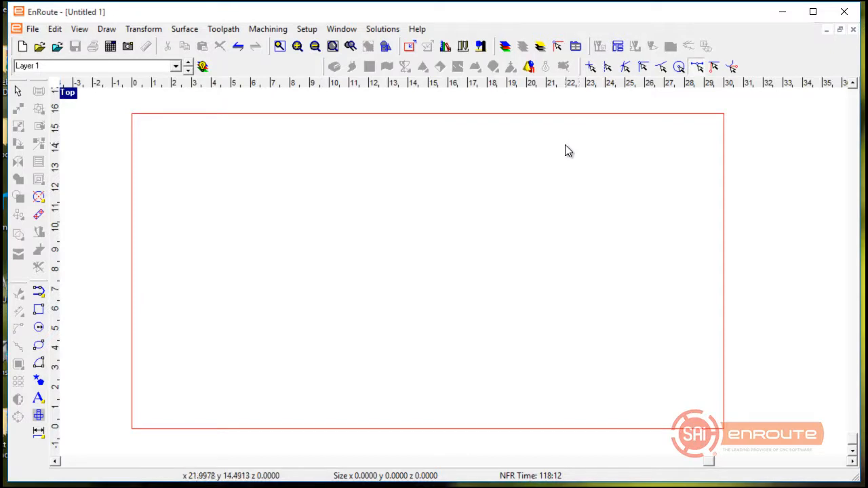
mouse_move(567, 156)
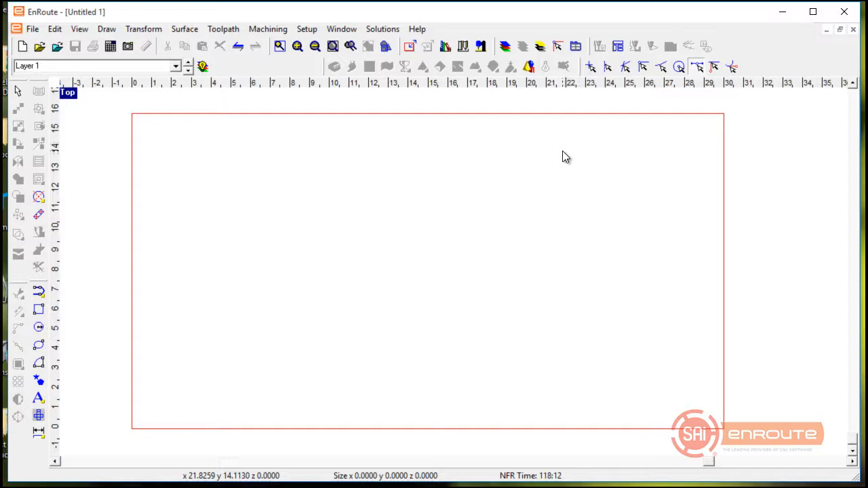
mouse_move(522, 179)
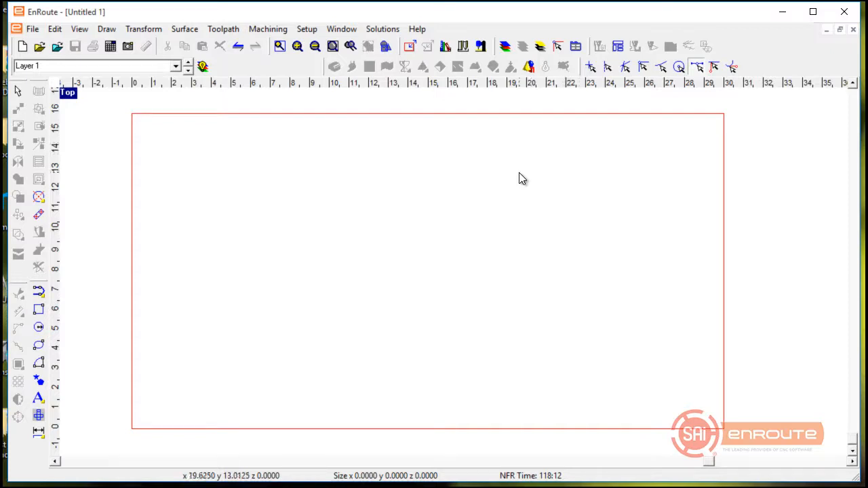
mouse_move(483, 61)
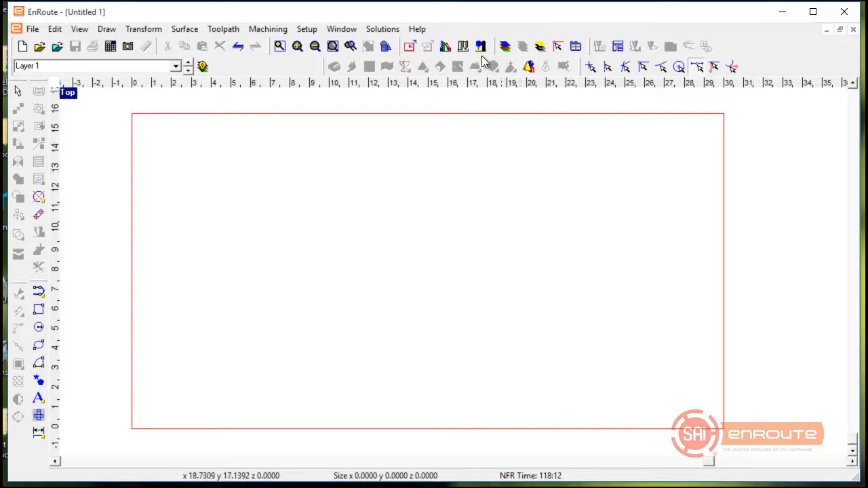
Confirm the 30 × 16 in plate and add a 30 × 16 in rectangle covering it.
click(410, 46)
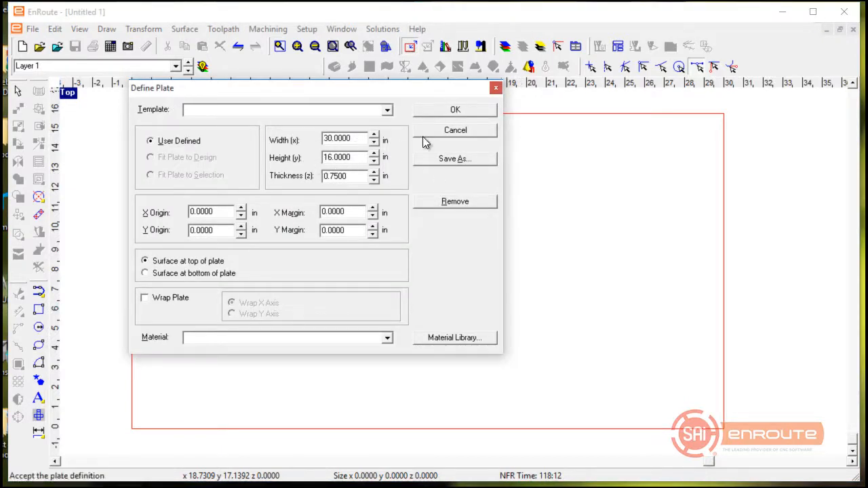
click(455, 110)
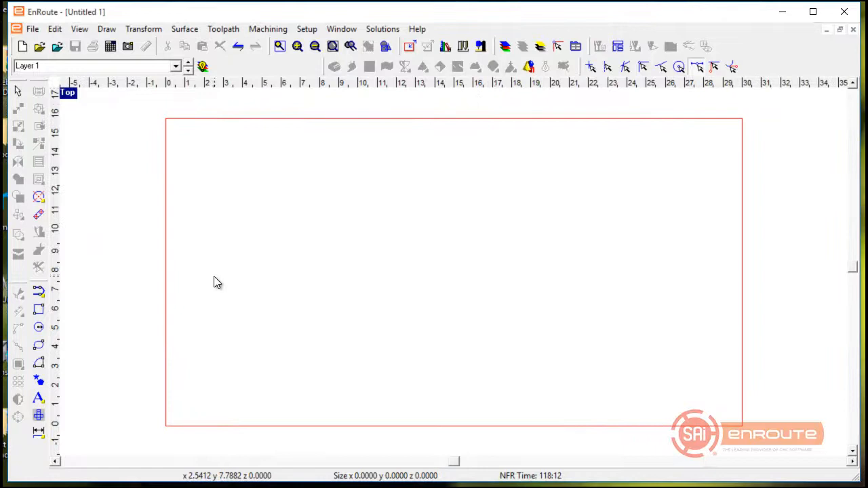
click(38, 309)
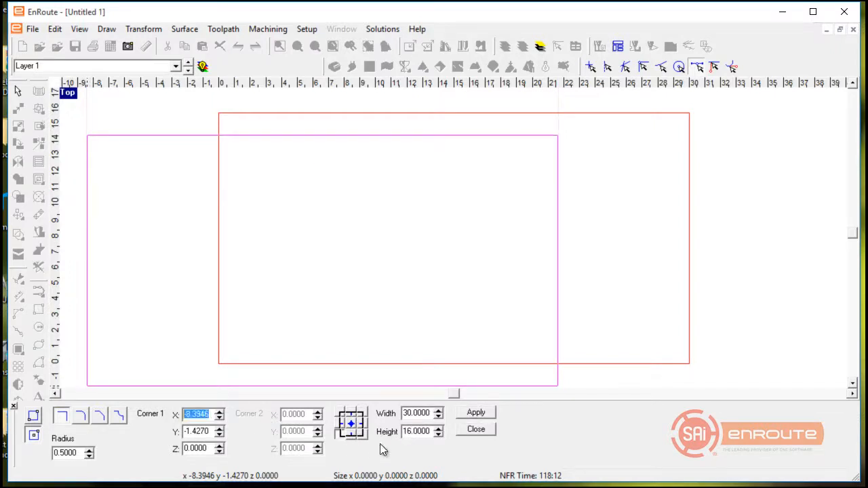
mouse_move(227, 434)
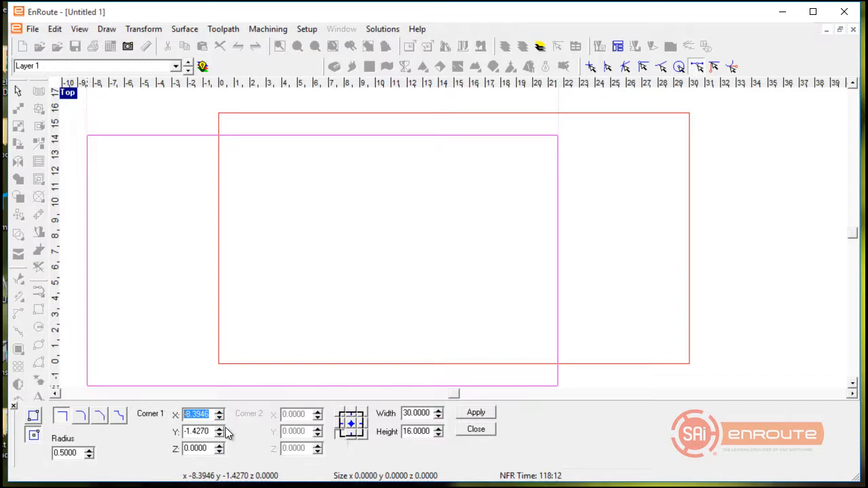
click(476, 412)
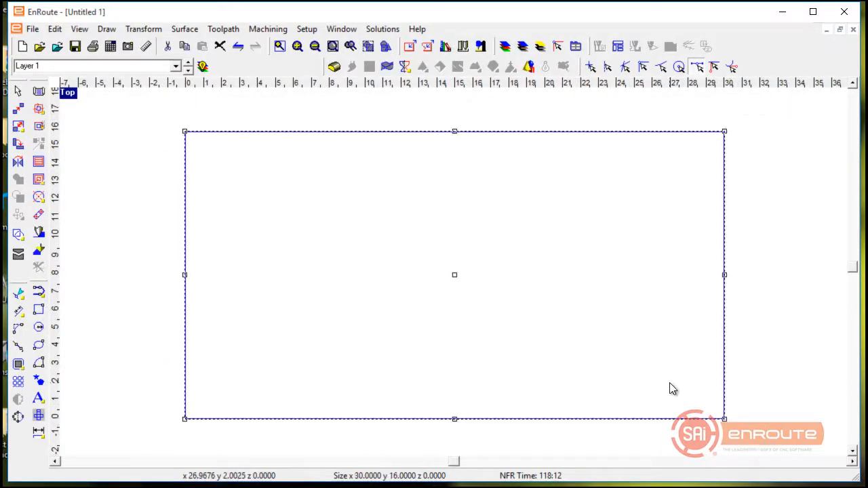
mouse_move(394, 57)
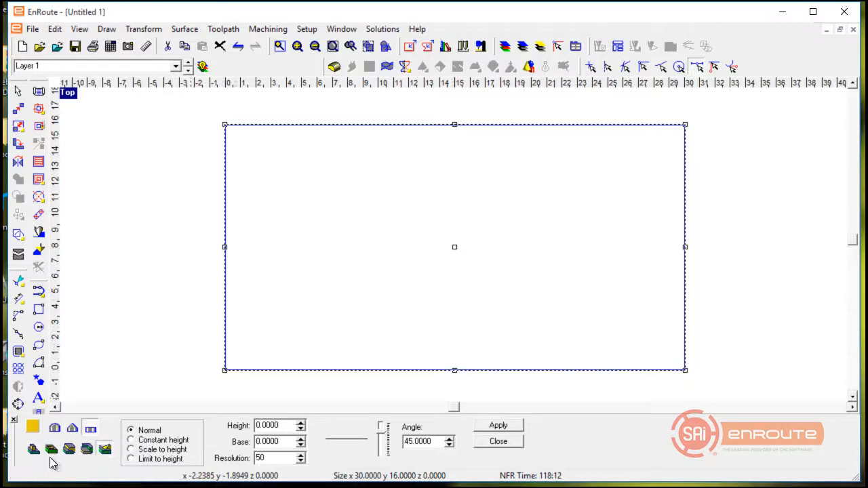
Build a relief from the rectangle with Height 0 and Base 0.
click(498, 425)
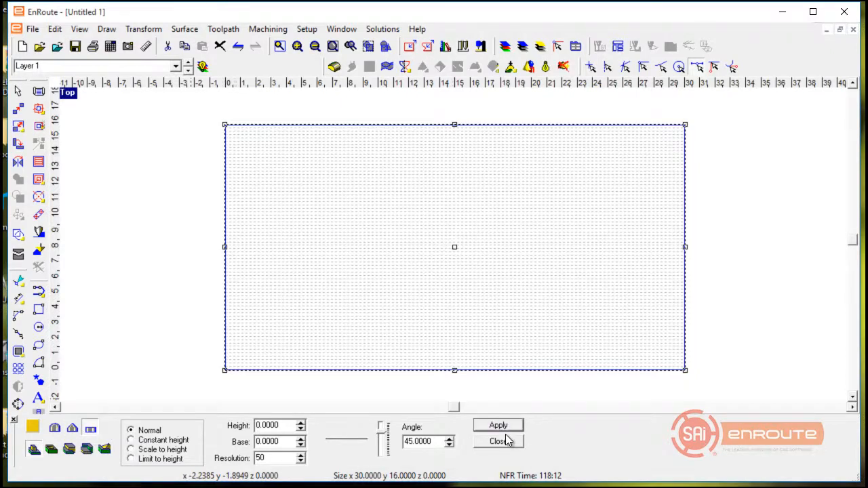
click(498, 425)
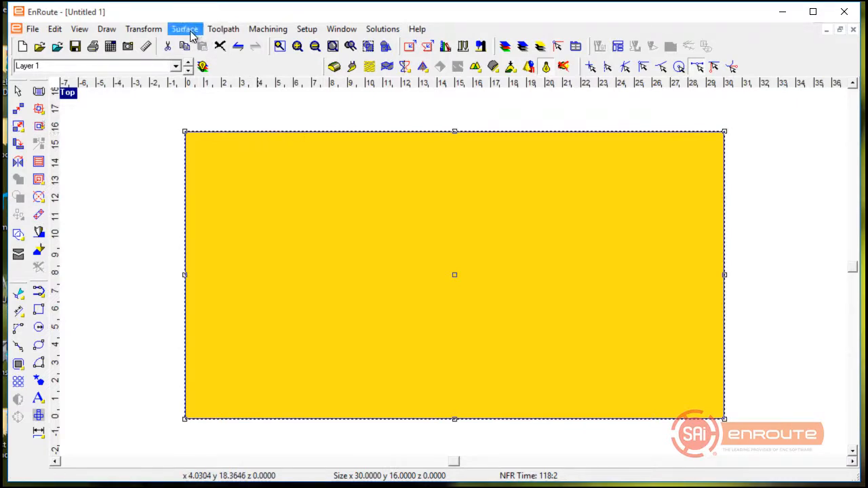
Open the Dots texture and load the River rock path template at 0.4 in height.
click(185, 29)
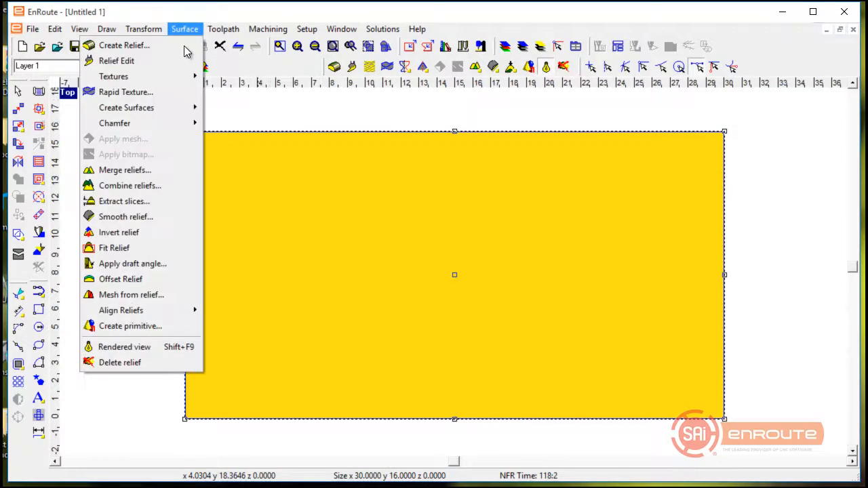
mouse_move(114, 76)
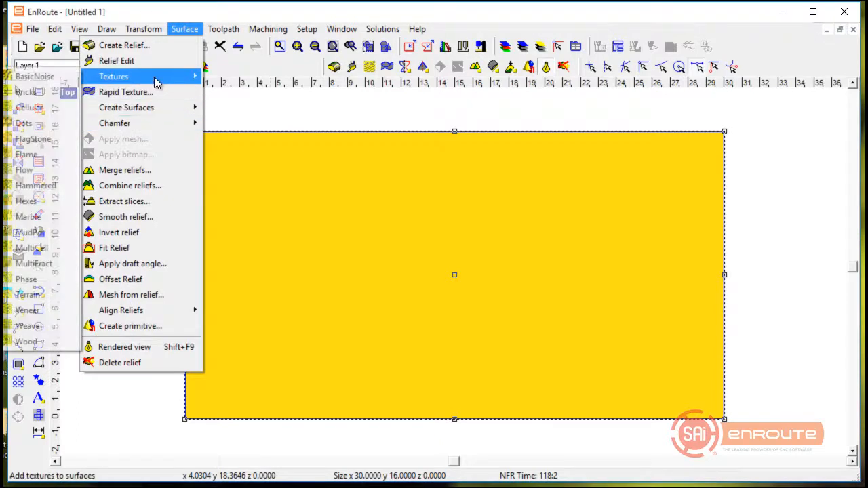
click(25, 92)
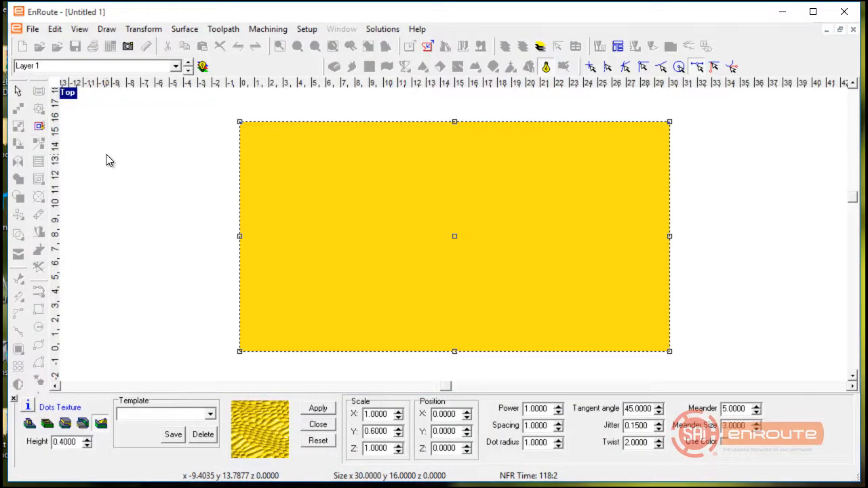
mouse_move(289, 389)
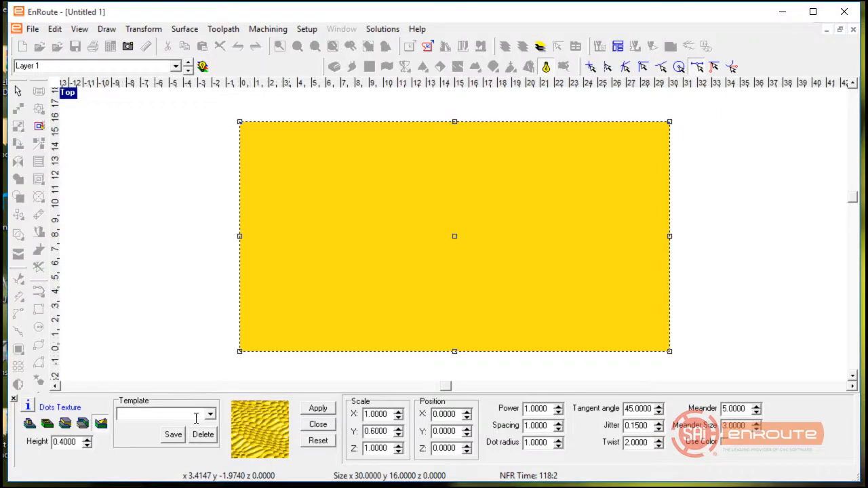
click(210, 414)
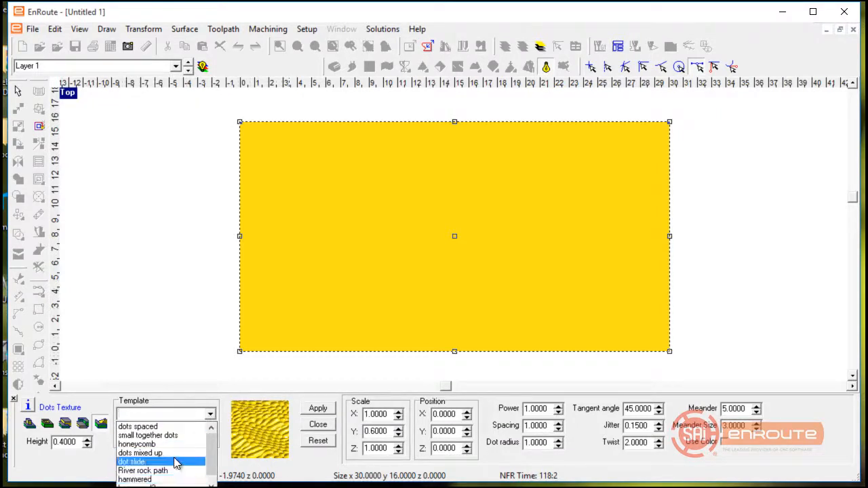
click(142, 470)
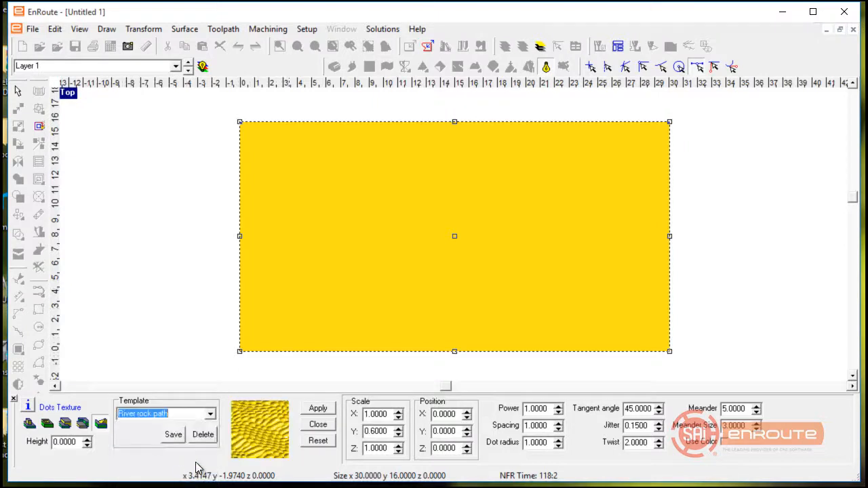
mouse_move(100, 461)
text(0.4000)
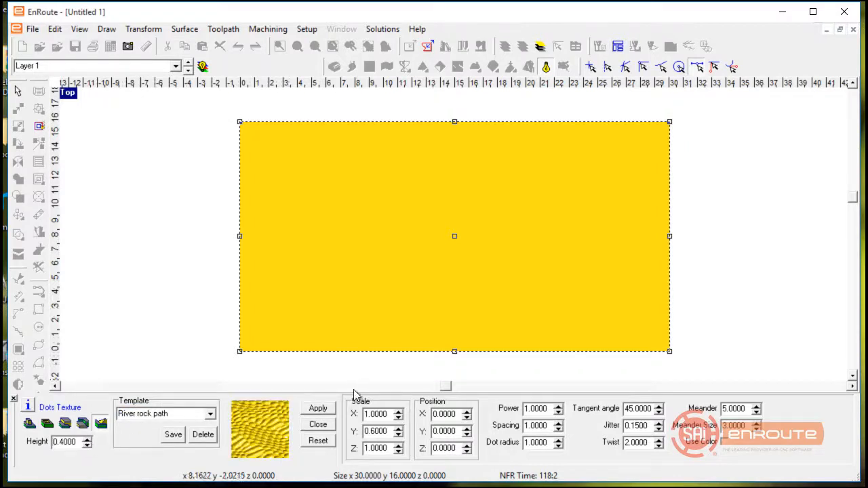
click(317, 408)
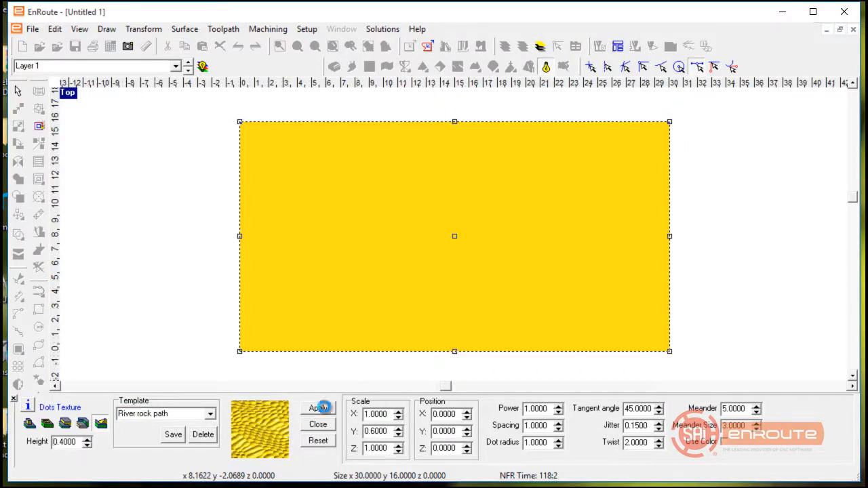
Apply the River rock path dots texture, raising 0.4 in stones across the relief.
click(318, 407)
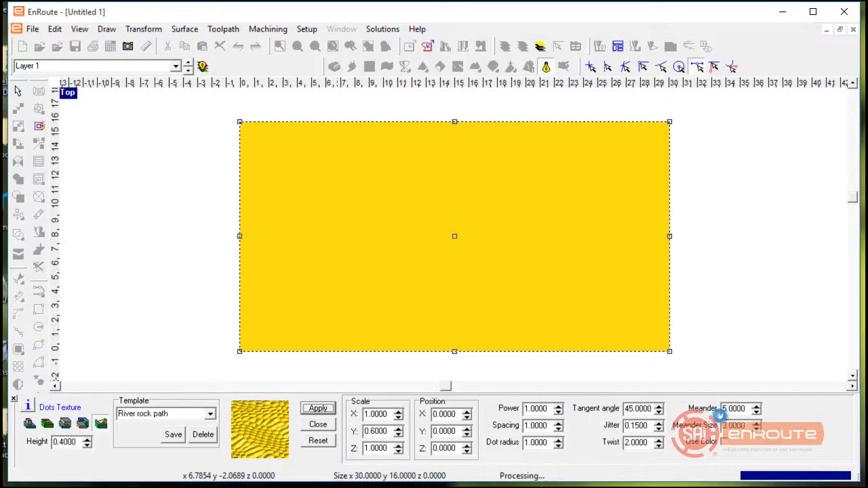
click(317, 408)
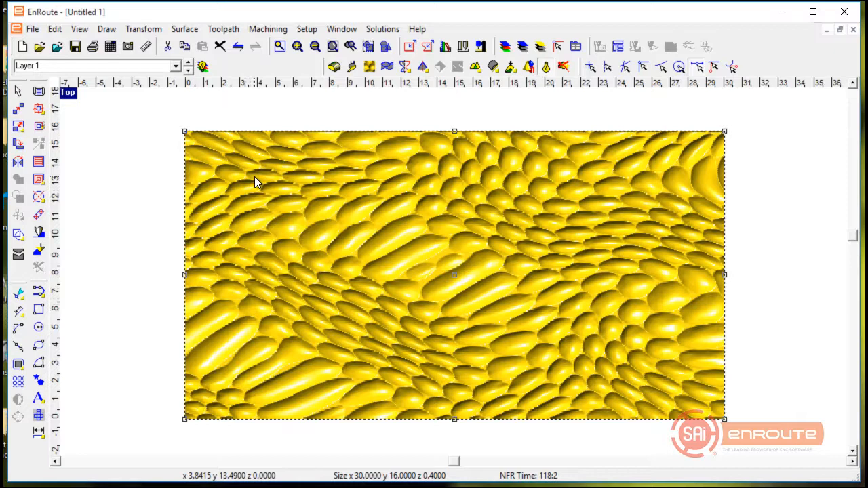
mouse_move(281, 150)
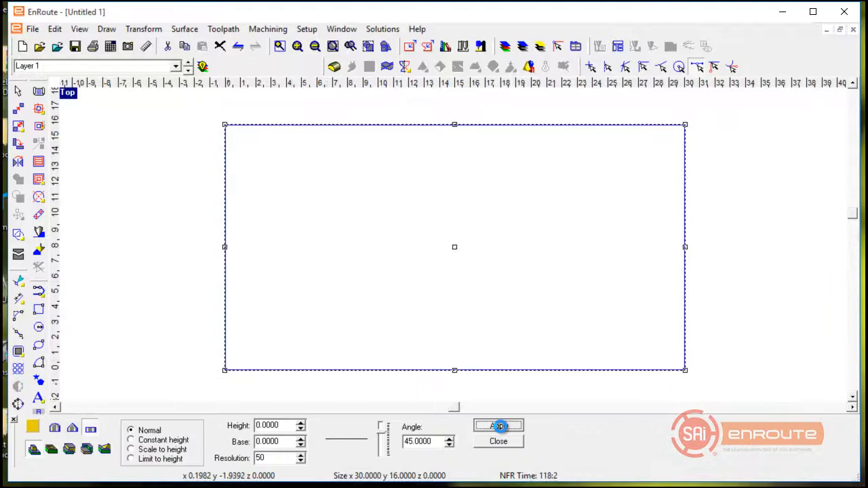
Rebuild the flat relief and apply reset dots with scale 2.2 × 2.2, spacing 0.5, radius 1.
click(499, 425)
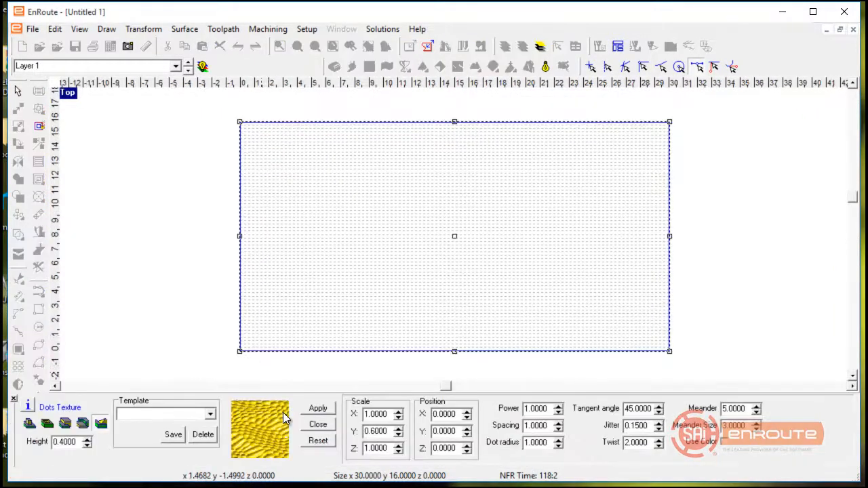
click(318, 441)
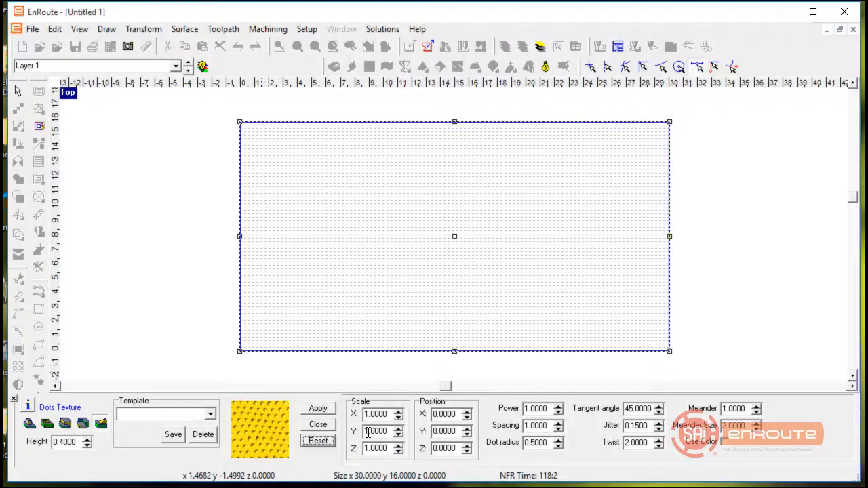
click(378, 414)
text(2.2000)
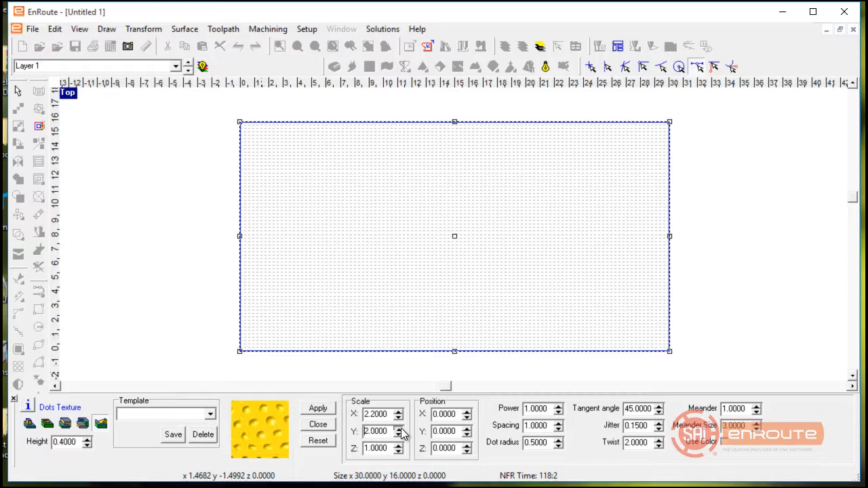
click(400, 429)
text(0.5000)
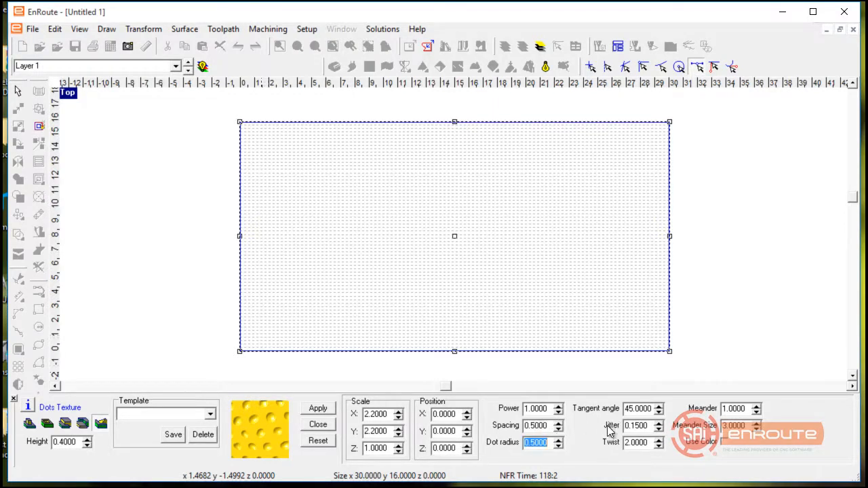
text(1)
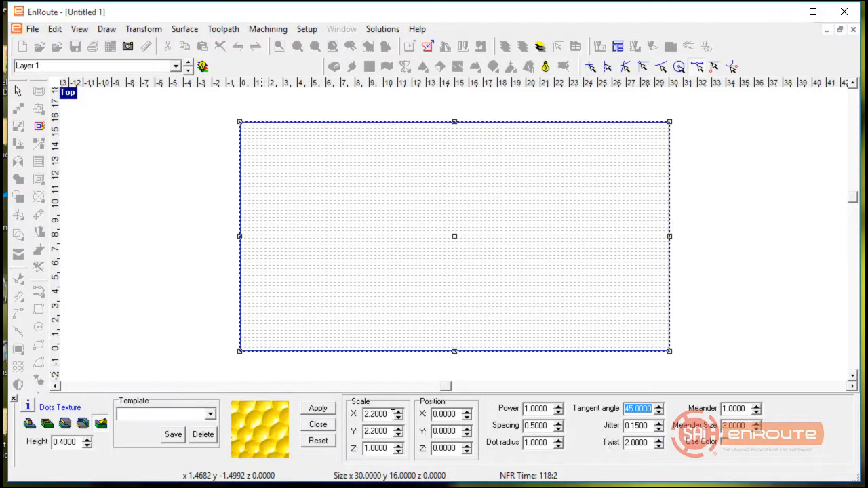
click(318, 409)
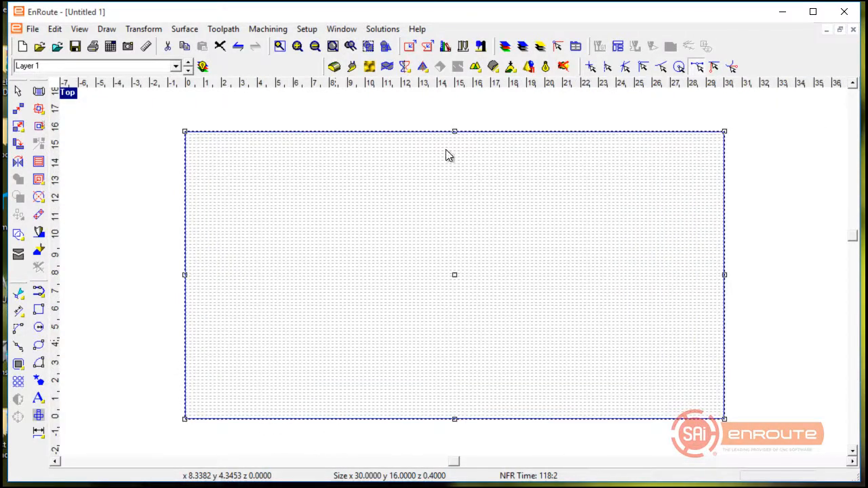
Render the 0.4 in dotted relief shaded and reopen the Dots Texture settings.
click(546, 66)
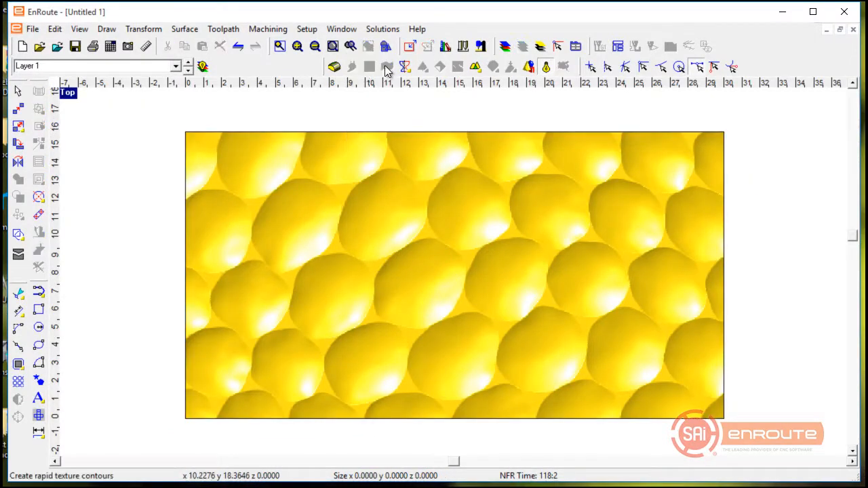
click(370, 67)
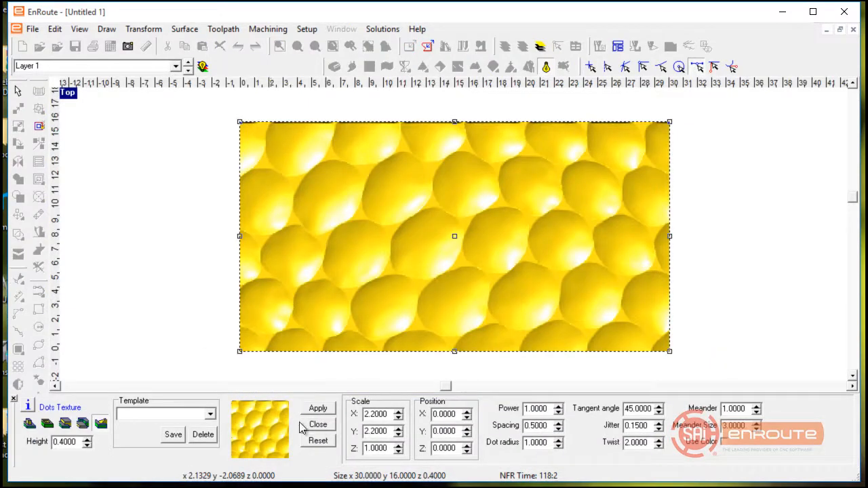
Save the current dots settings as template '2in Round' and open the template list.
click(172, 435)
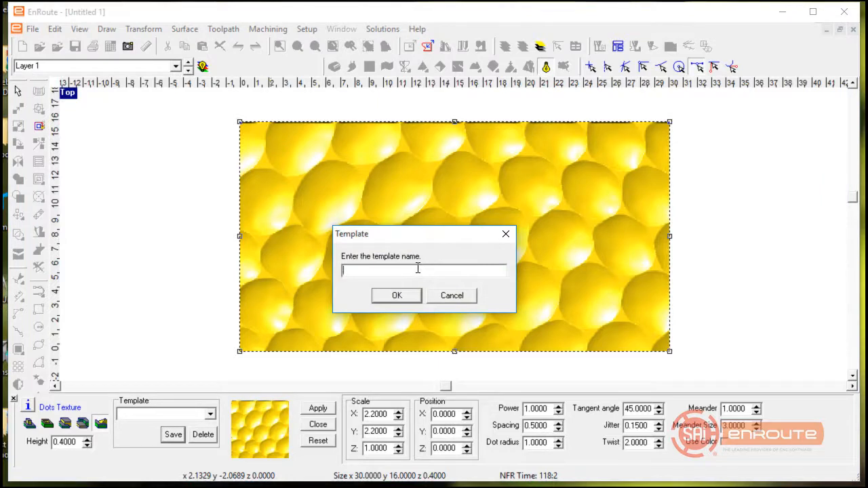
text(2in Round)
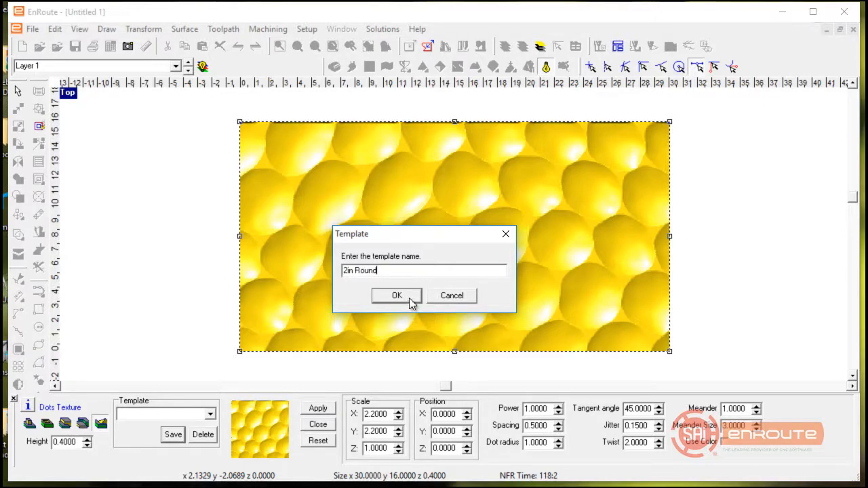
click(397, 295)
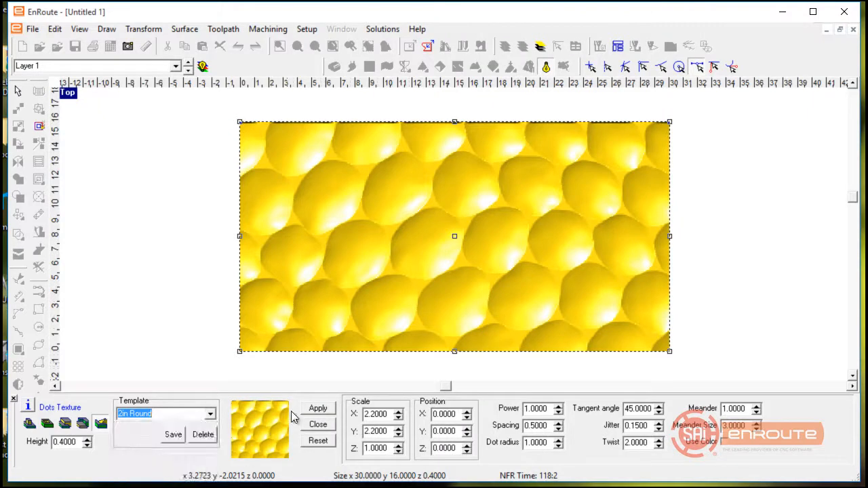
click(211, 414)
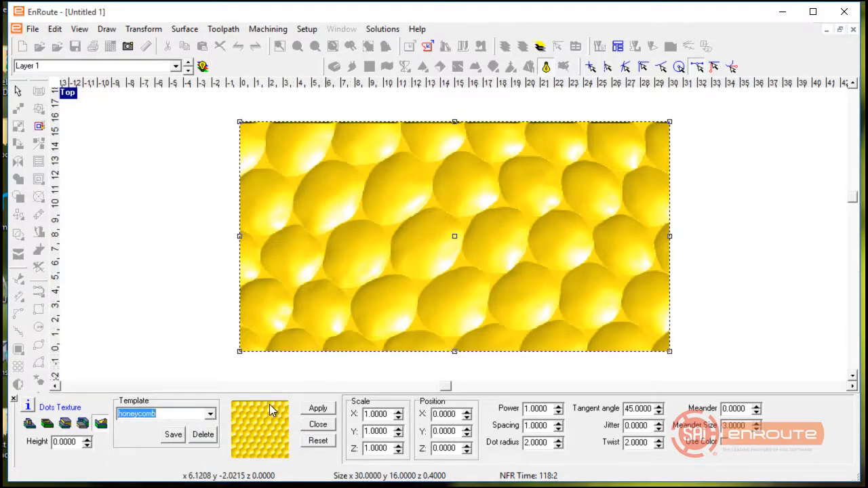
Load the Round Stone dots template (scale 2.0, spacing 0.5, dot radius 1.0).
click(210, 414)
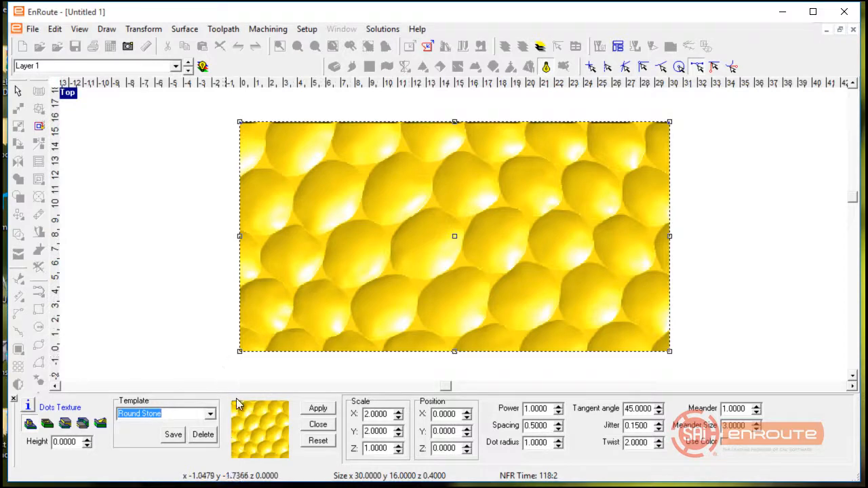
mouse_move(540, 352)
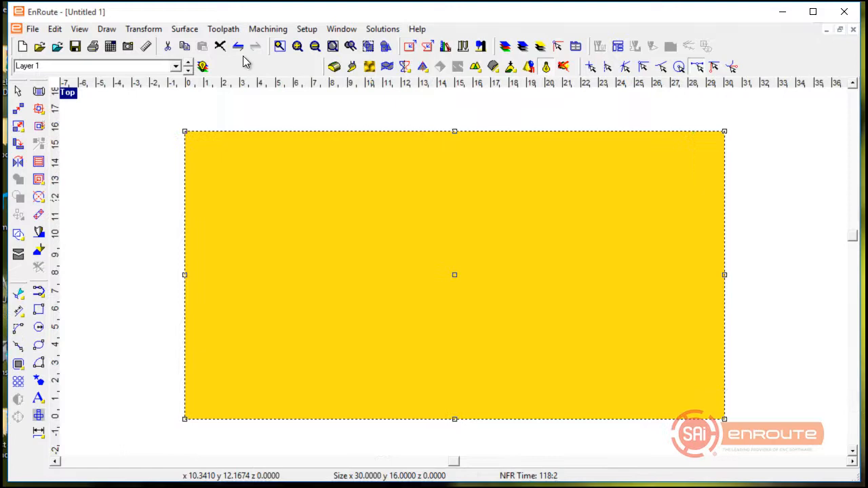
Start a reset Flow texture with scale 3.8 × 2.5 and wavelength 0.7.
click(184, 28)
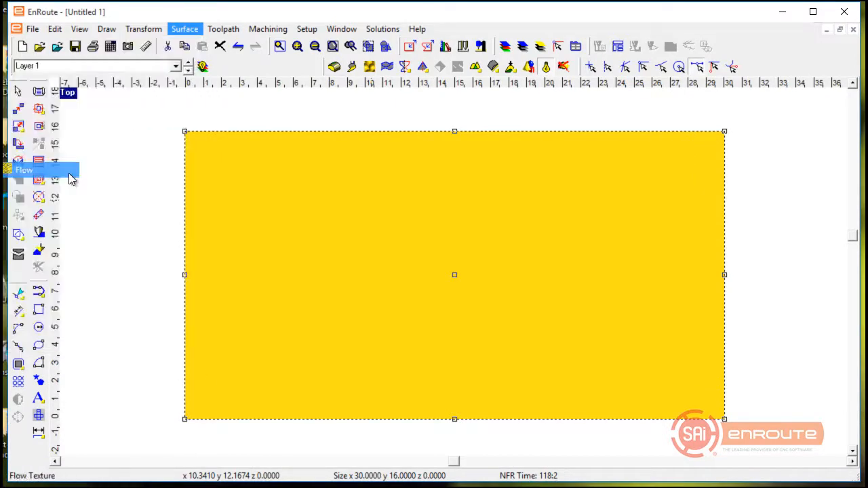
click(24, 171)
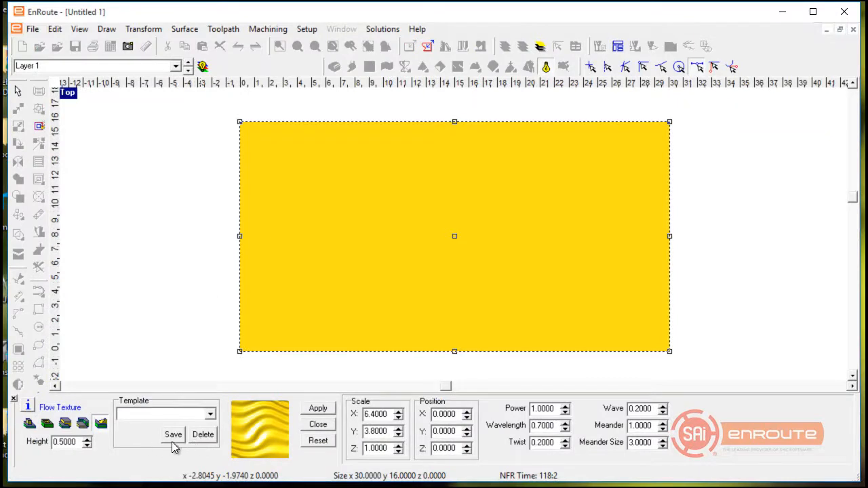
mouse_move(395, 285)
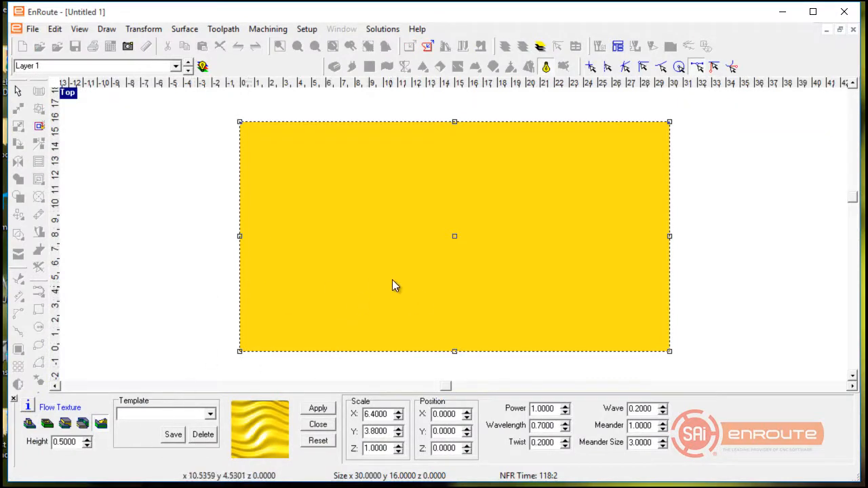
click(318, 441)
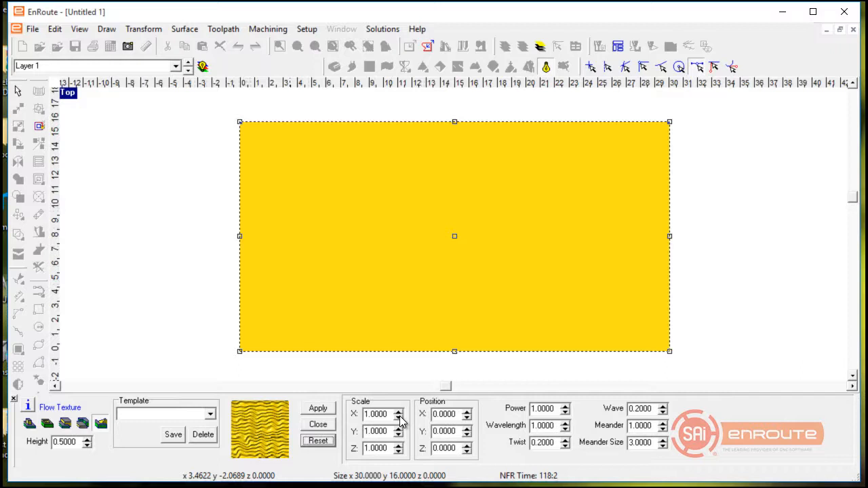
click(400, 411)
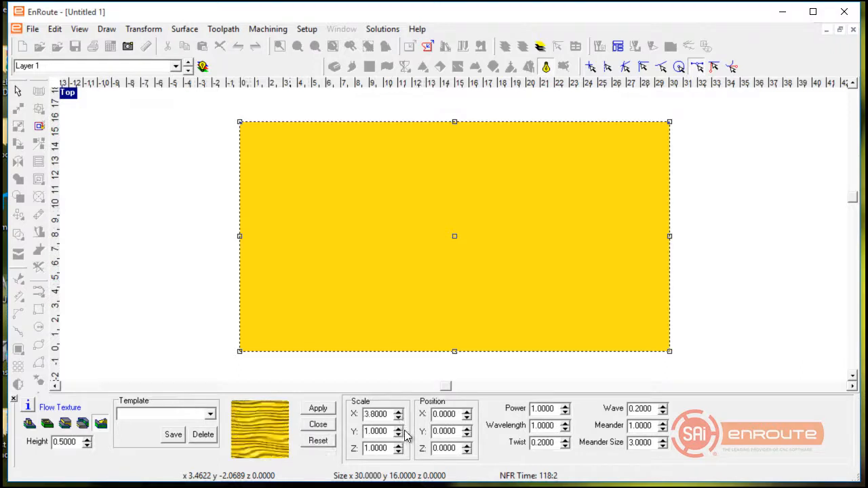
click(400, 428)
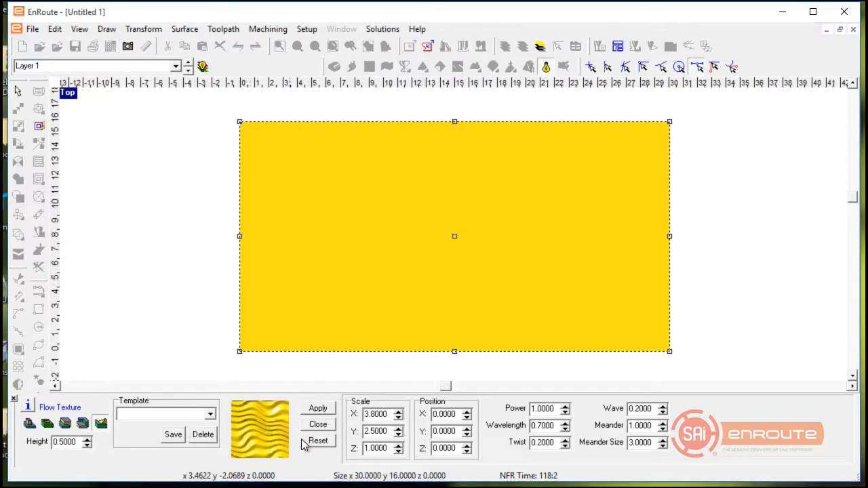
mouse_move(570, 414)
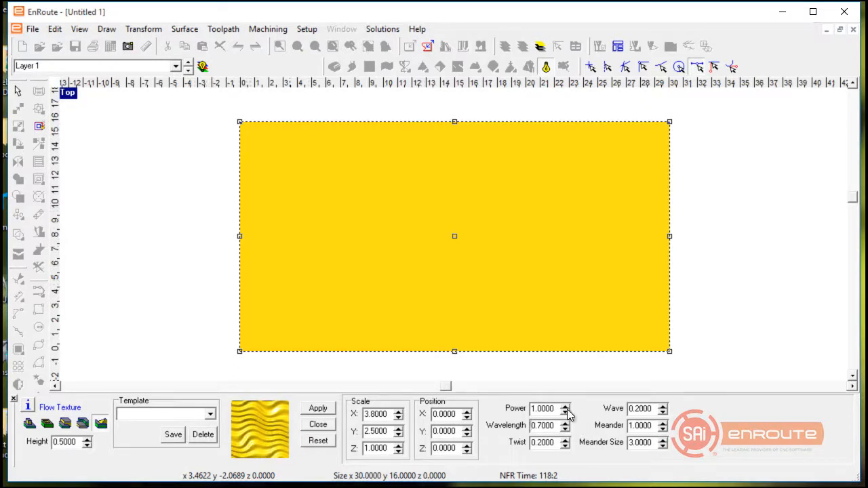
Spin the flow Power up to 1.6 and Meander Size to 2.5.
click(565, 405)
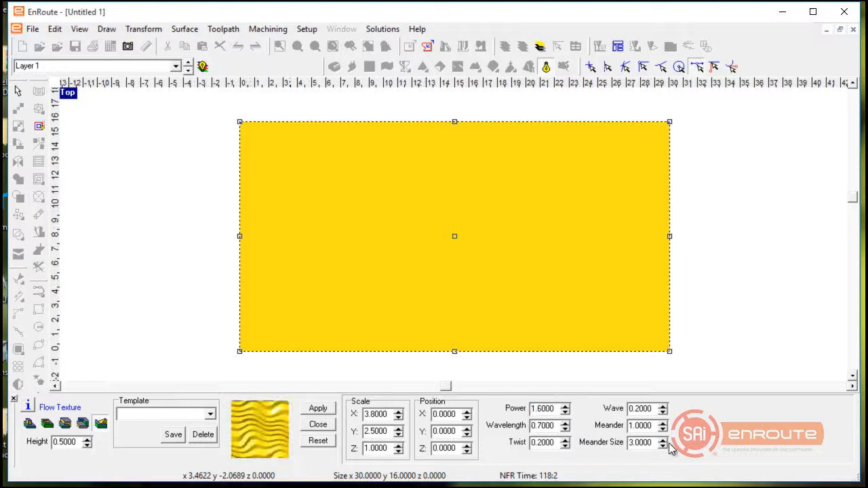
click(663, 438)
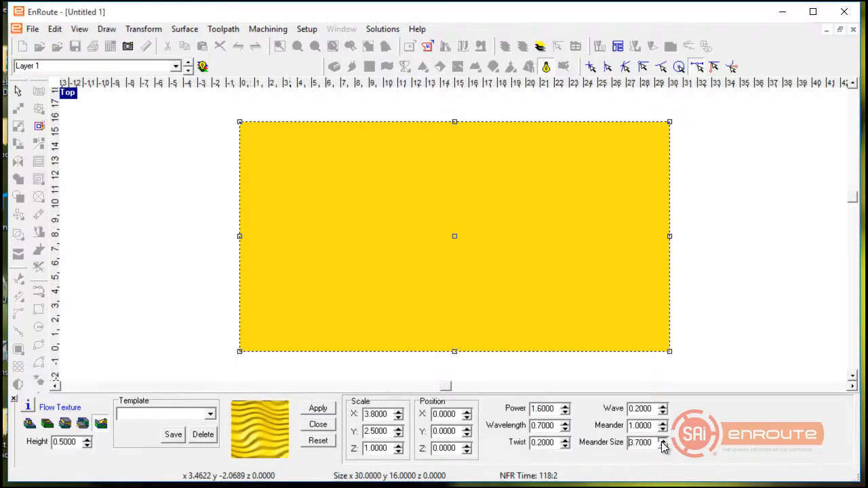
click(663, 439)
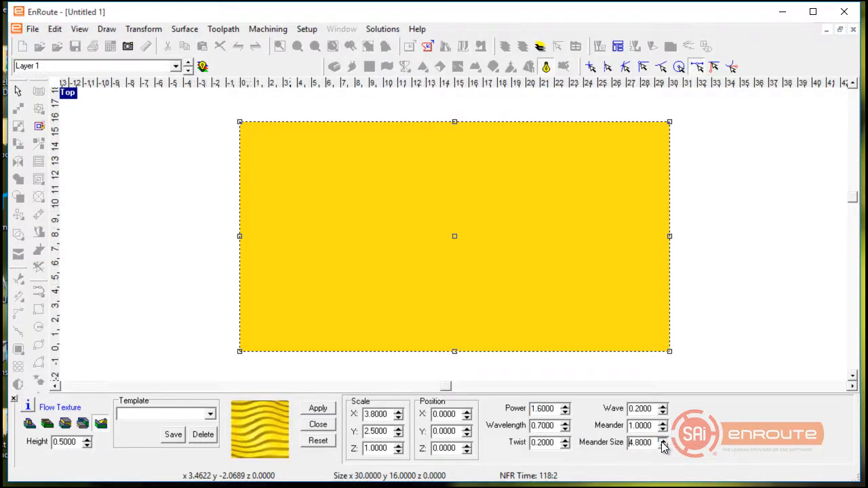
click(663, 439)
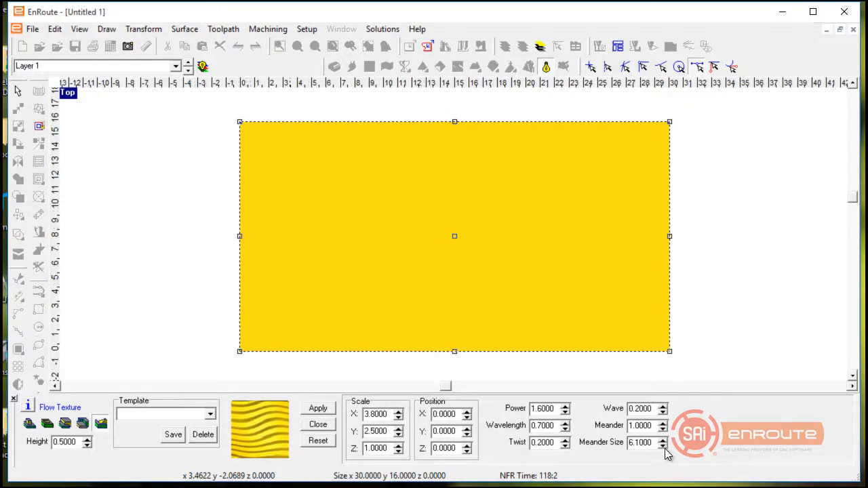
click(664, 446)
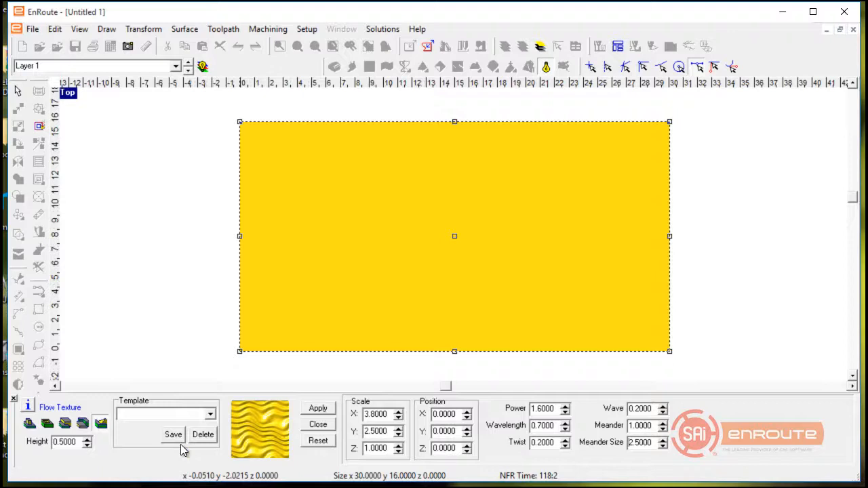
Store the current flow texture settings as a new template called 'FlowWave'.
click(173, 435)
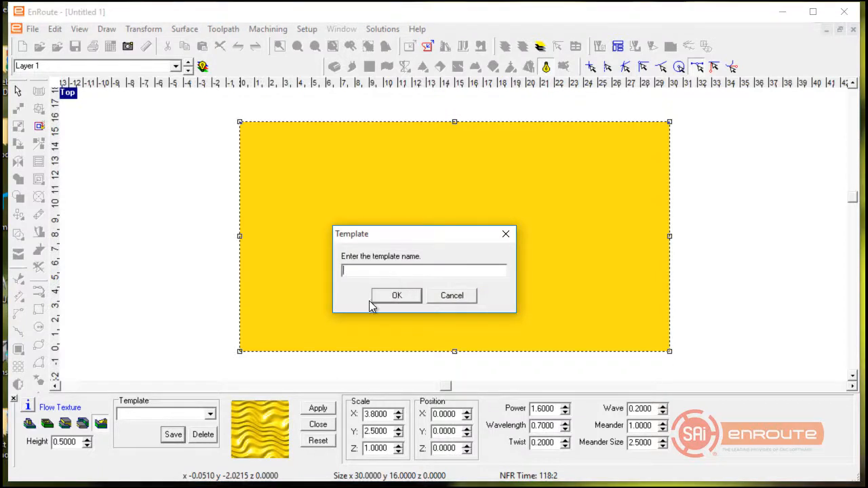
text(Flo)
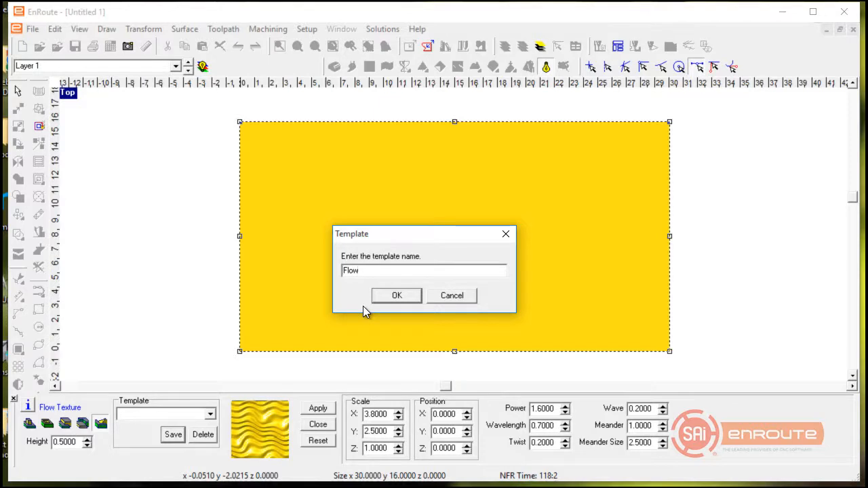
text(w)
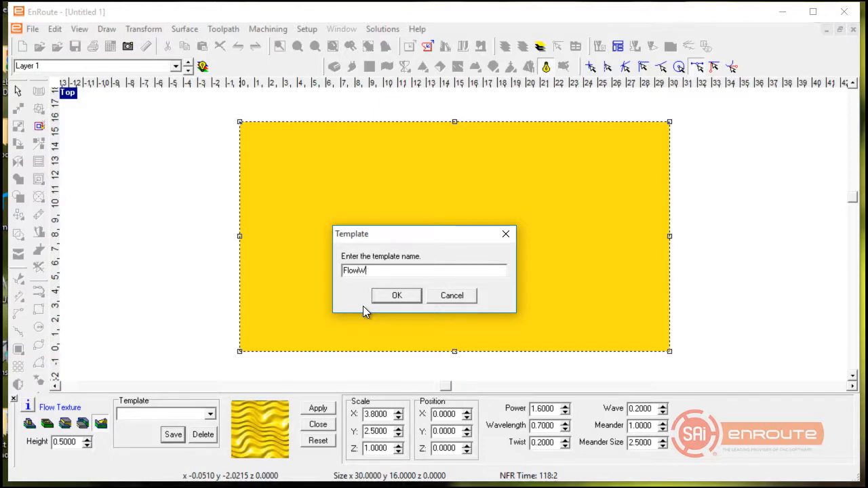
click(397, 295)
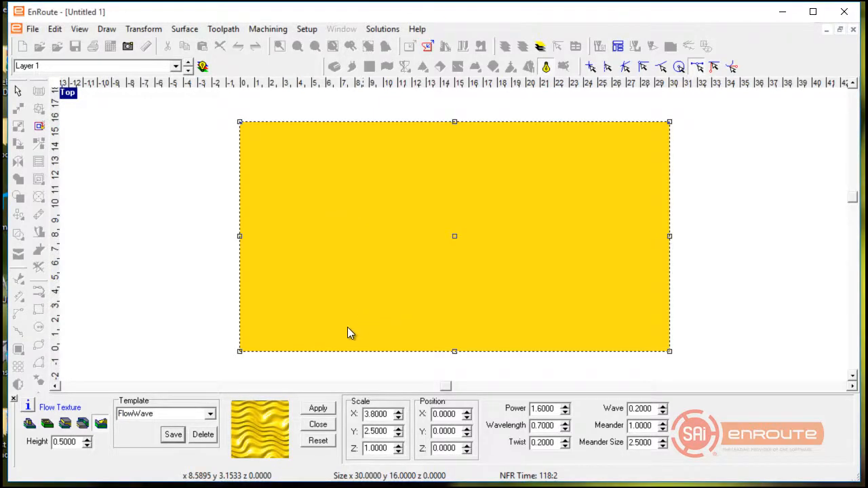
click(210, 414)
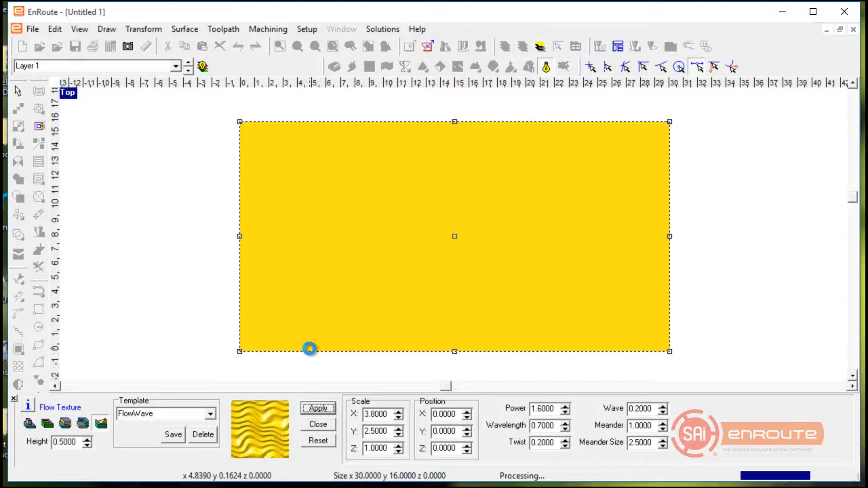
Apply the FlowWave texture to the 30x16 rectangle and orbit to inspect the wavy ridges.
click(318, 424)
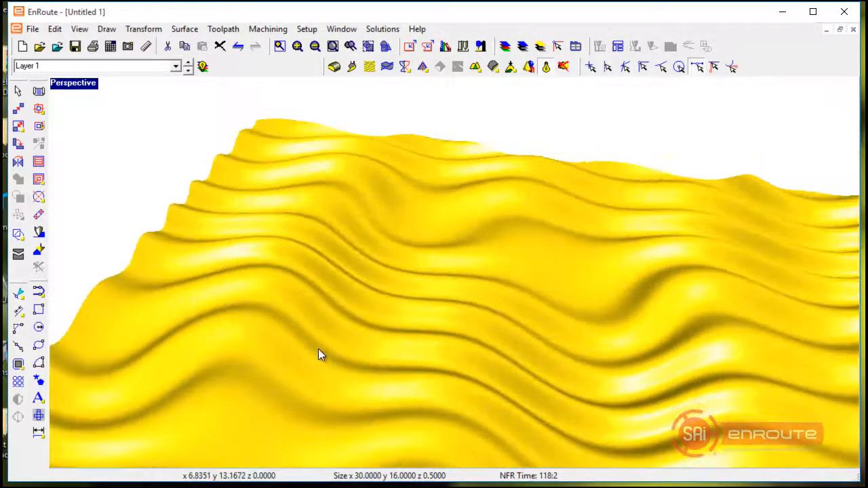
drag(322, 355, 454, 378)
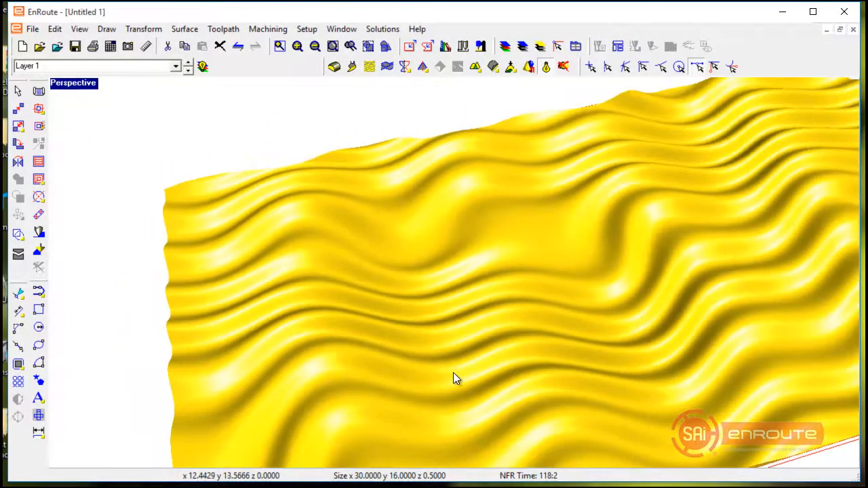
drag(457, 378, 416, 375)
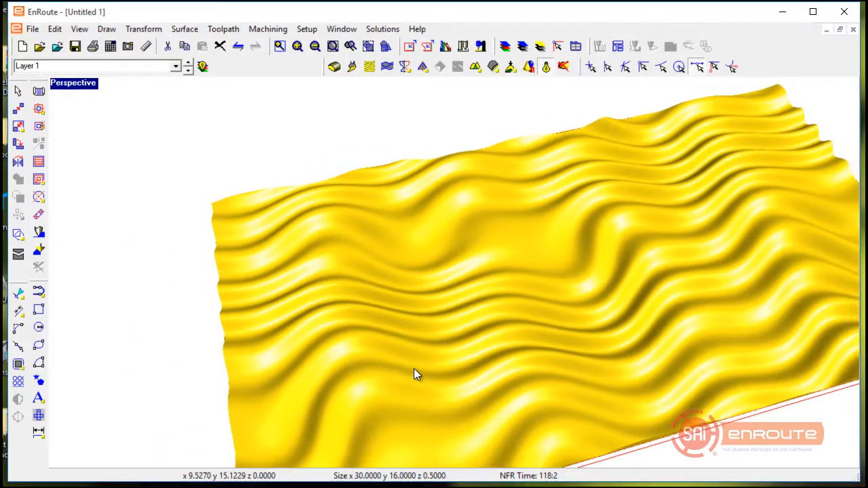